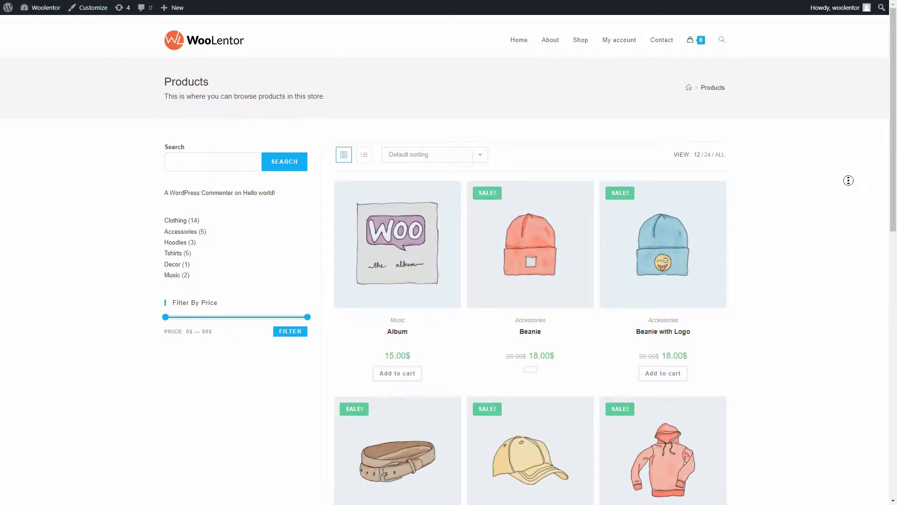
# - Scroll the shop, open the Beanie and toggle between Full Payment and Partial Payment
pyautogui.scroll(-3)
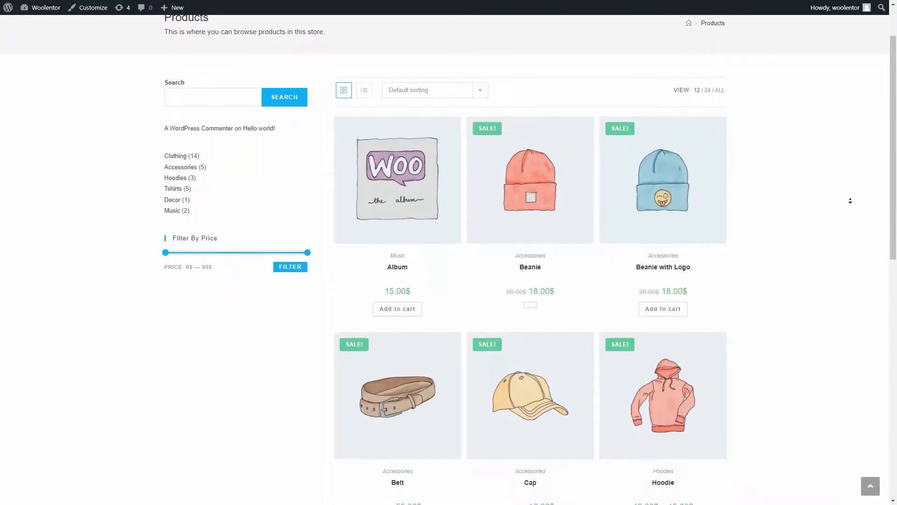
pyautogui.scroll(-3)
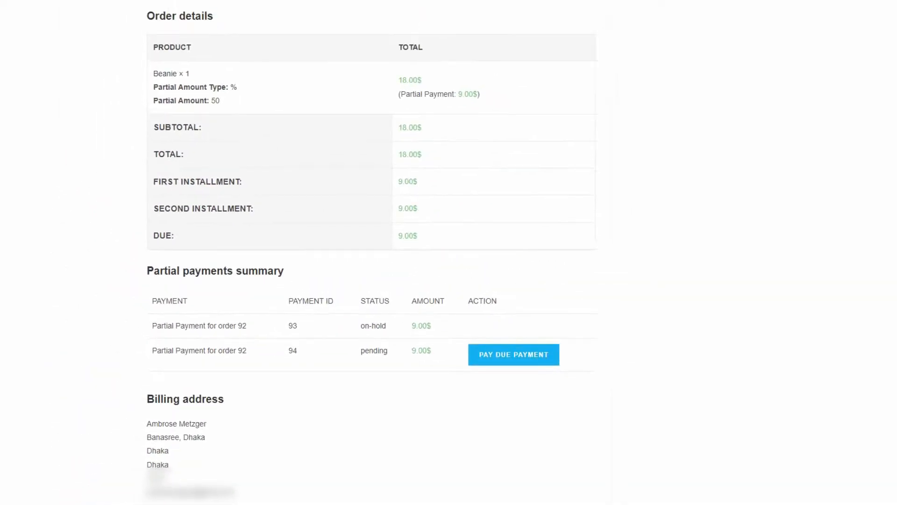
pyautogui.scroll(3)
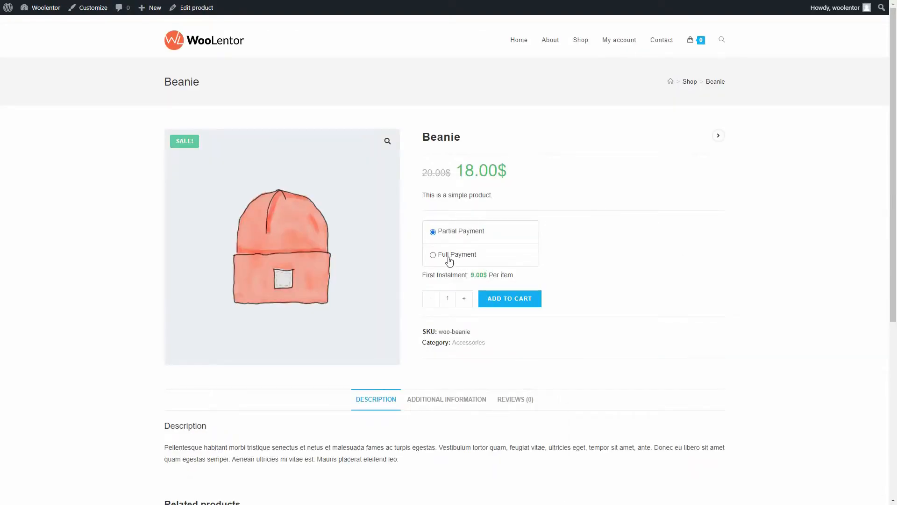
pyautogui.click(433, 255)
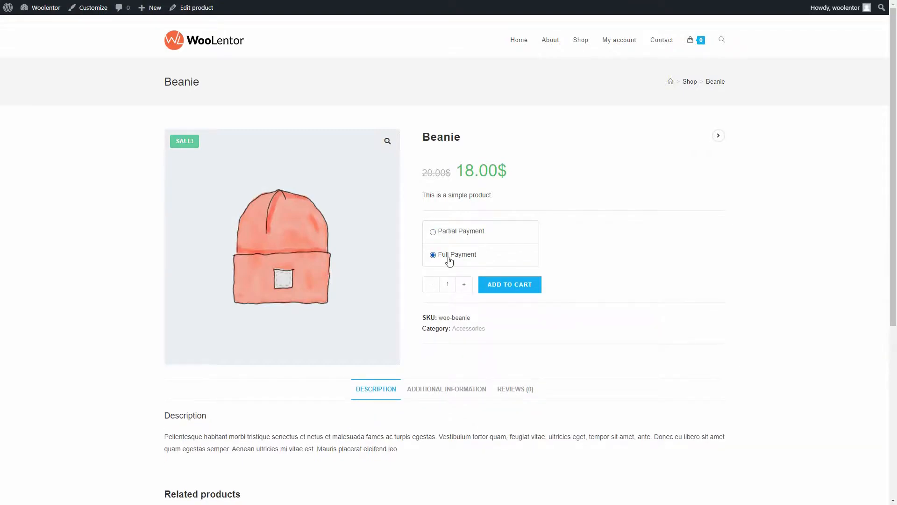
pyautogui.click(433, 231)
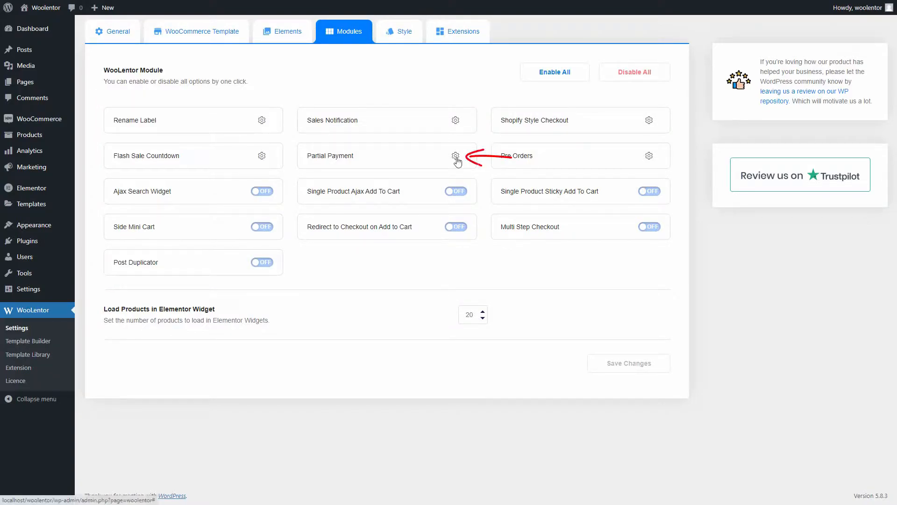
# - Enable the Partial Payment module at Percentage 50, default to Partial Payment, and save
pyautogui.click(455, 155)
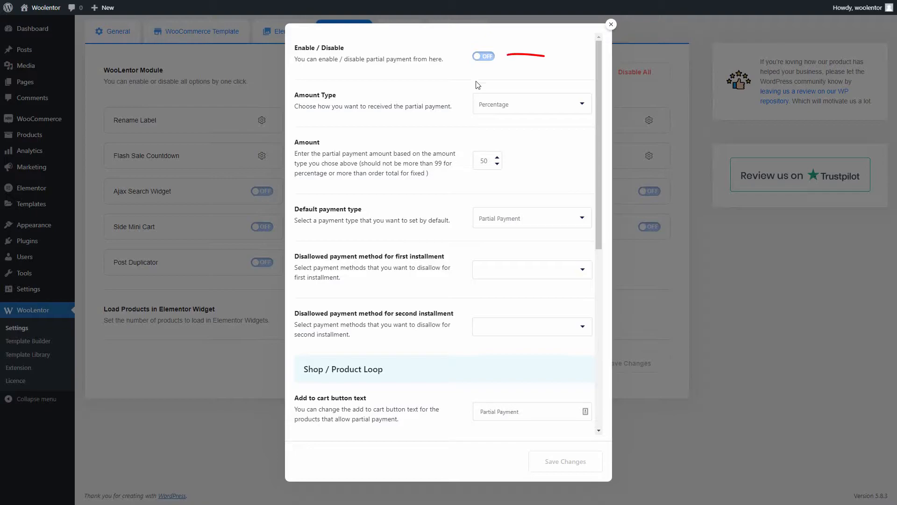
pyautogui.click(482, 55)
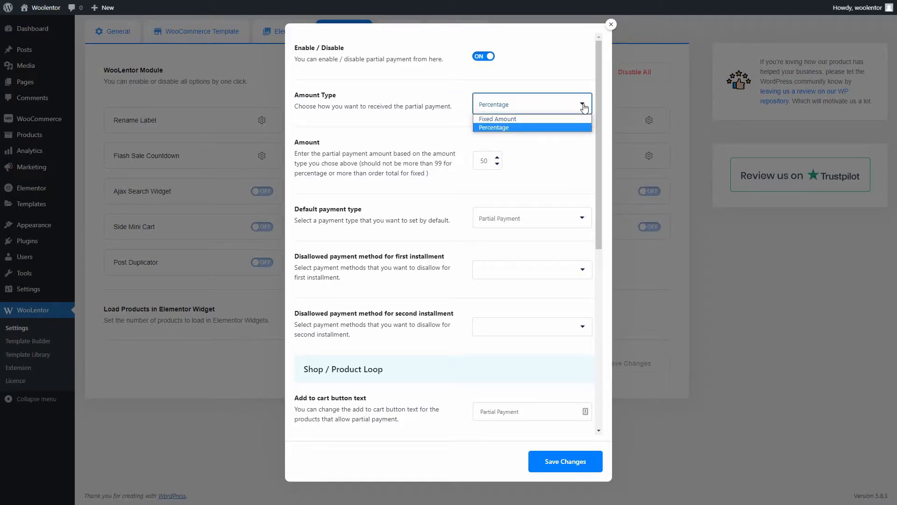
pyautogui.click(493, 127)
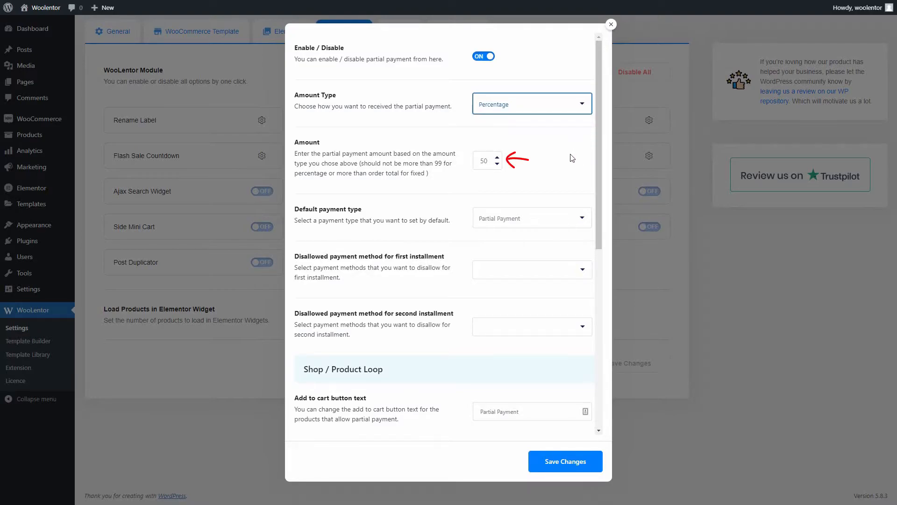
pyautogui.moveTo(577, 166)
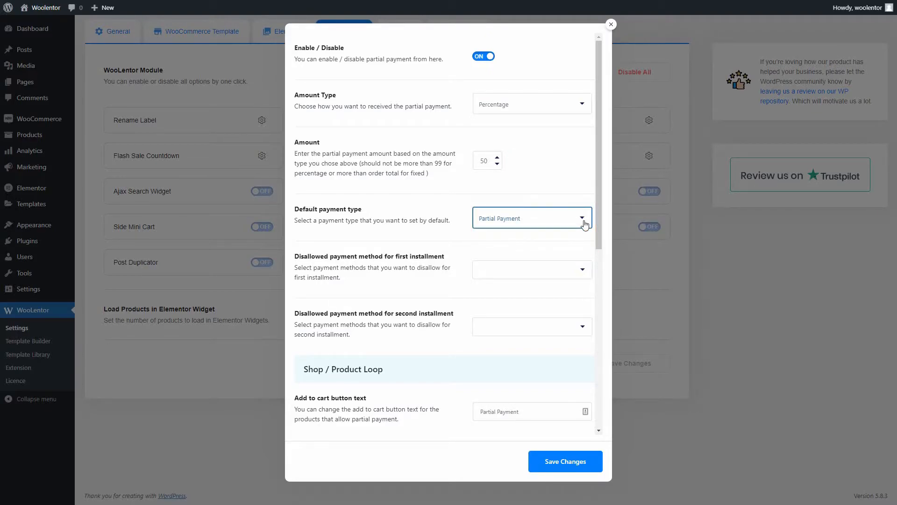
pyautogui.click(583, 270)
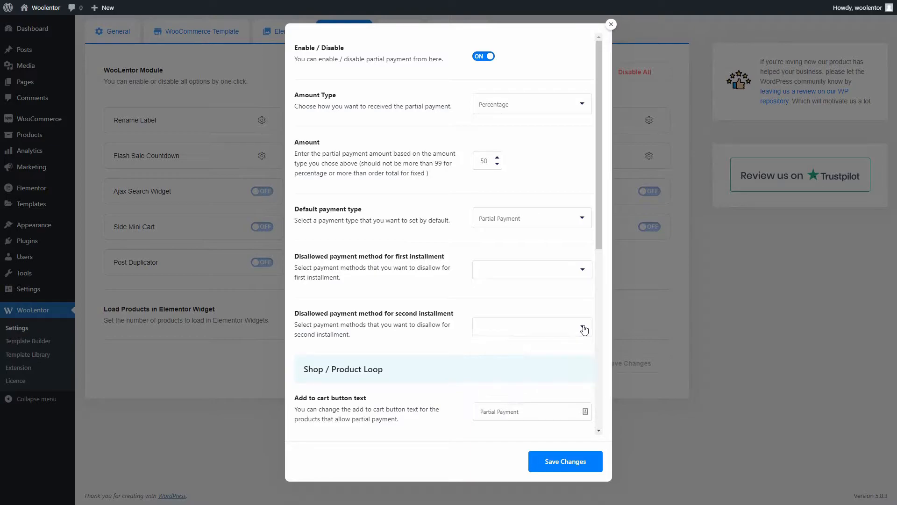
pyautogui.moveTo(581, 414)
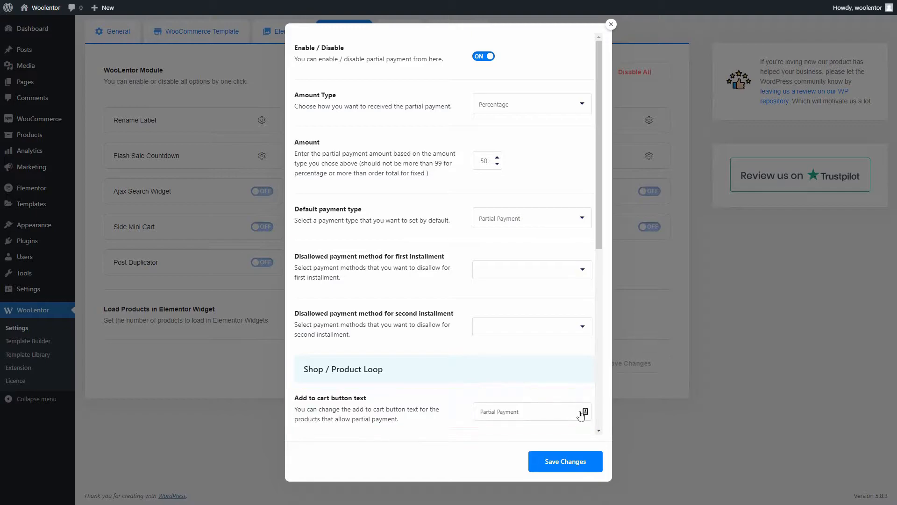
pyautogui.scroll(-3)
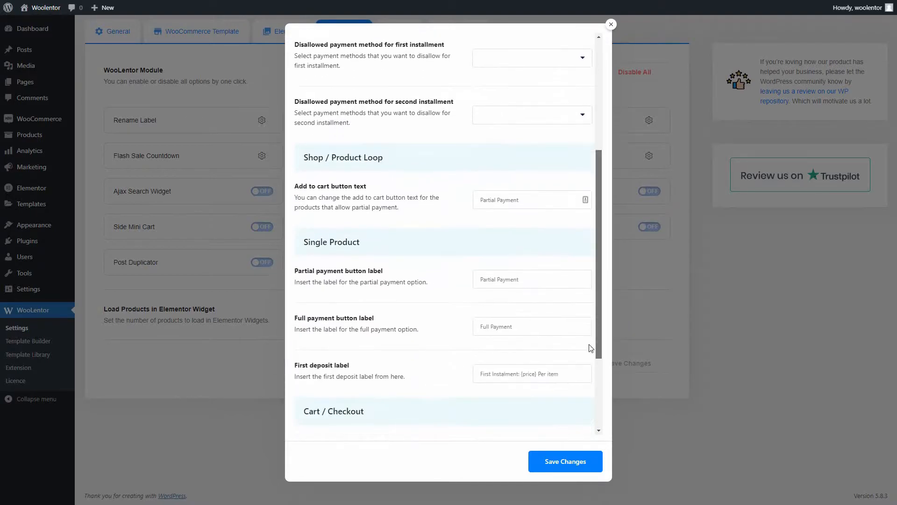
pyautogui.scroll(-3)
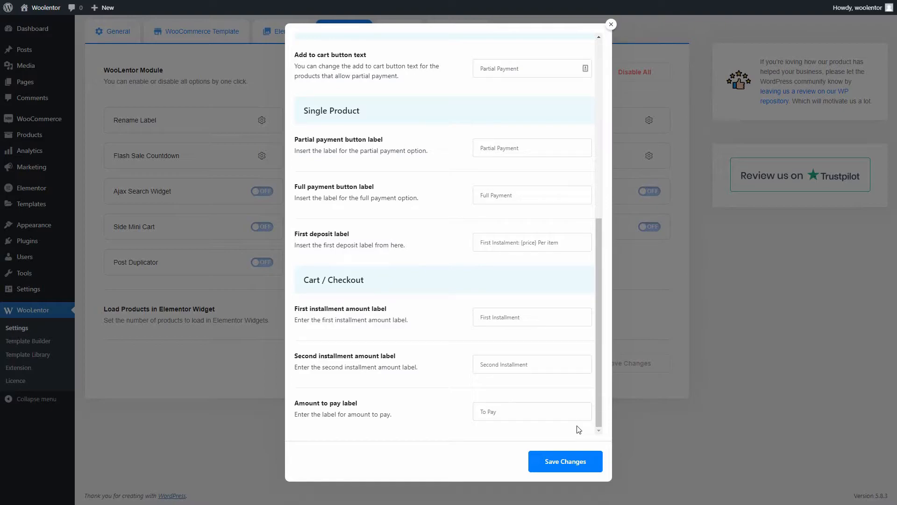
pyautogui.click(565, 462)
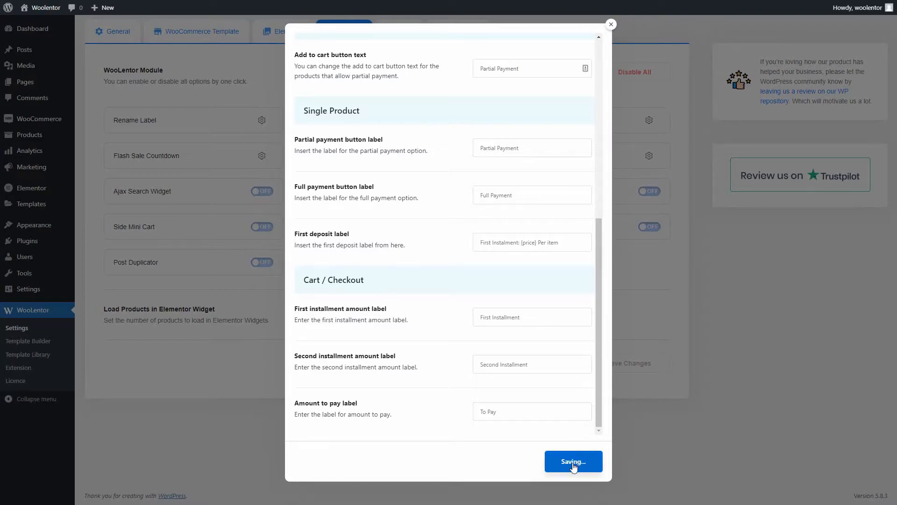
pyautogui.click(572, 461)
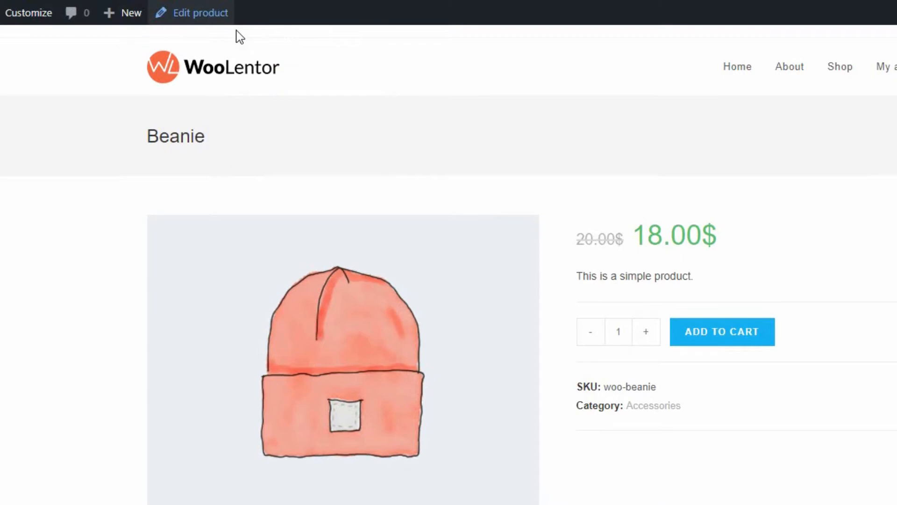
# - Tick Enable Partial Payment (Percentage, 50) in the Beanie's WooLentor product tab and update it
pyautogui.click(199, 12)
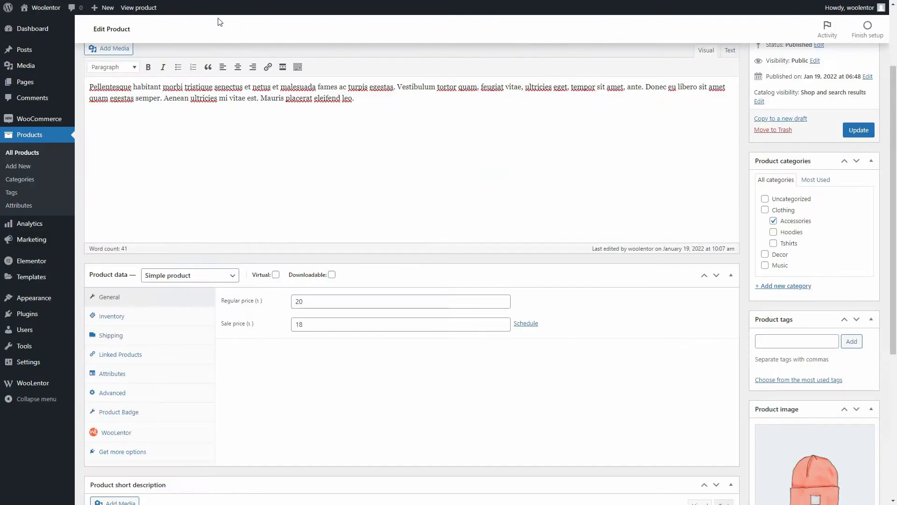
pyautogui.scroll(3)
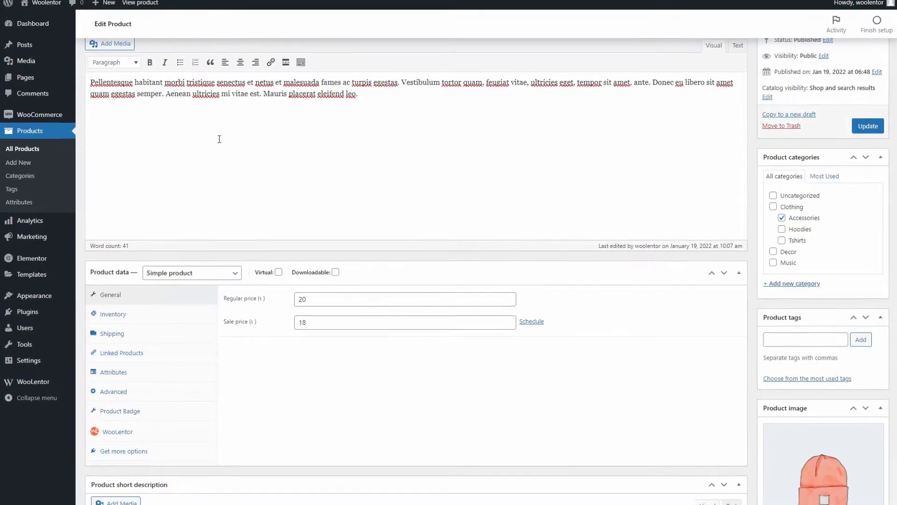
pyautogui.click(117, 431)
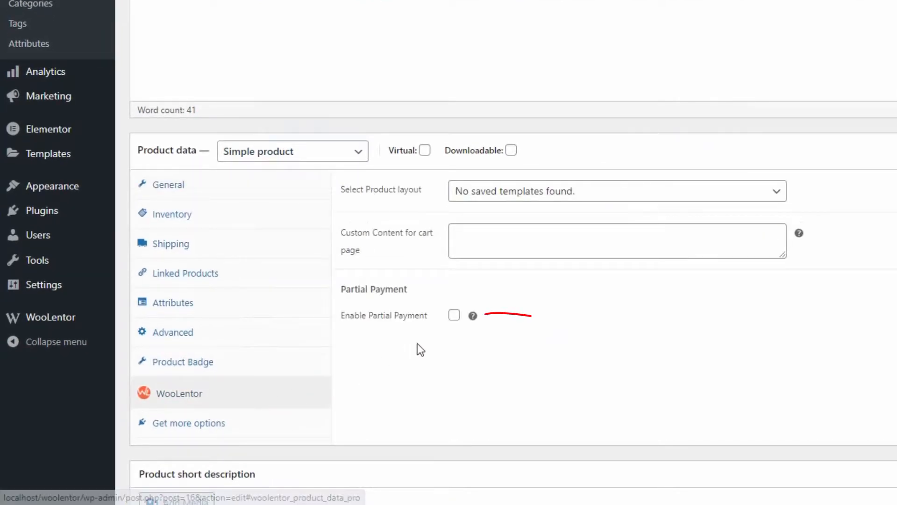
pyautogui.click(454, 315)
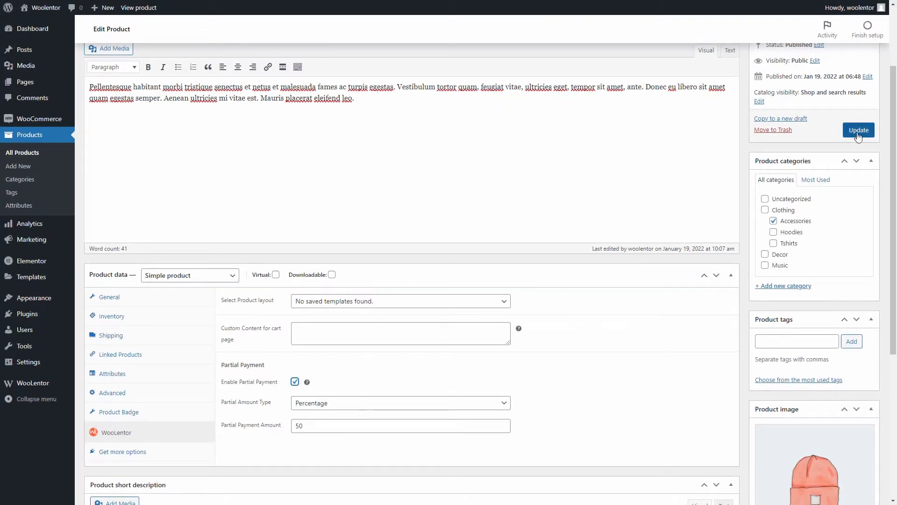
pyautogui.click(137, 7)
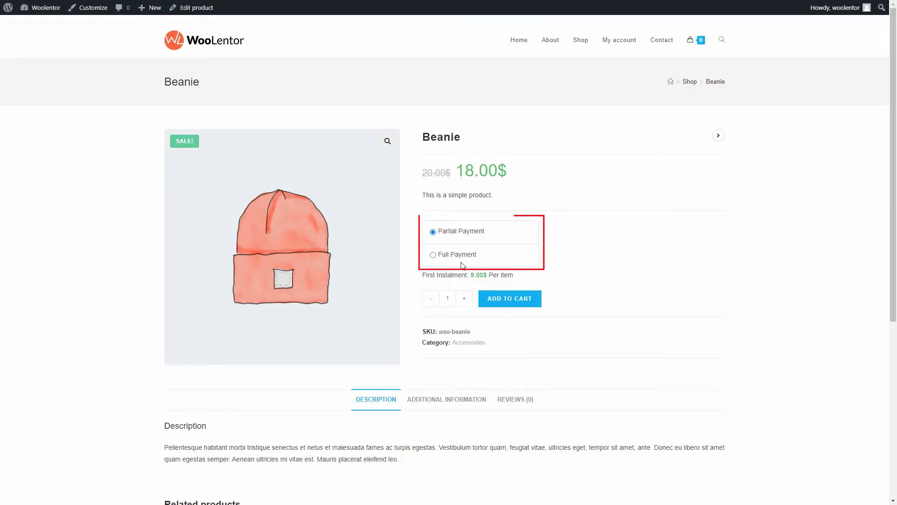
# - Switch the Beanie to Full Payment, then back to Partial Payment with its 9.00$ instalment
pyautogui.click(432, 254)
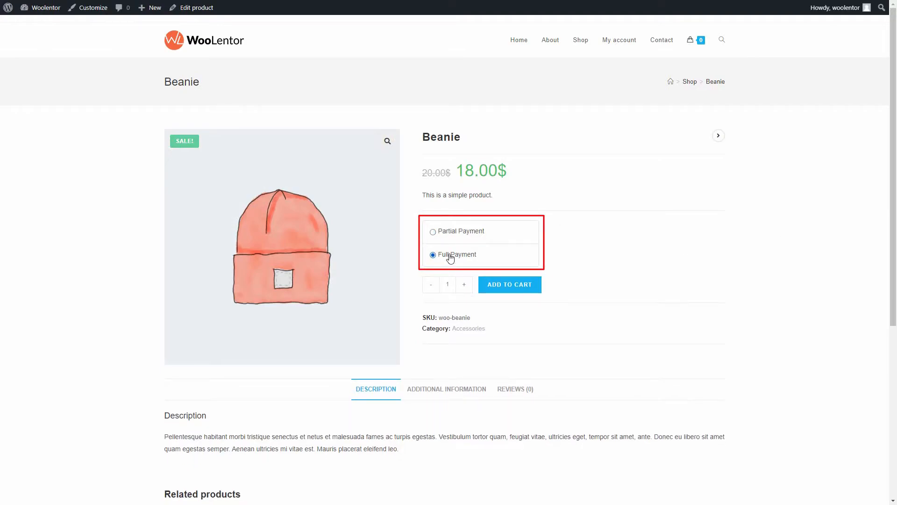
pyautogui.click(432, 231)
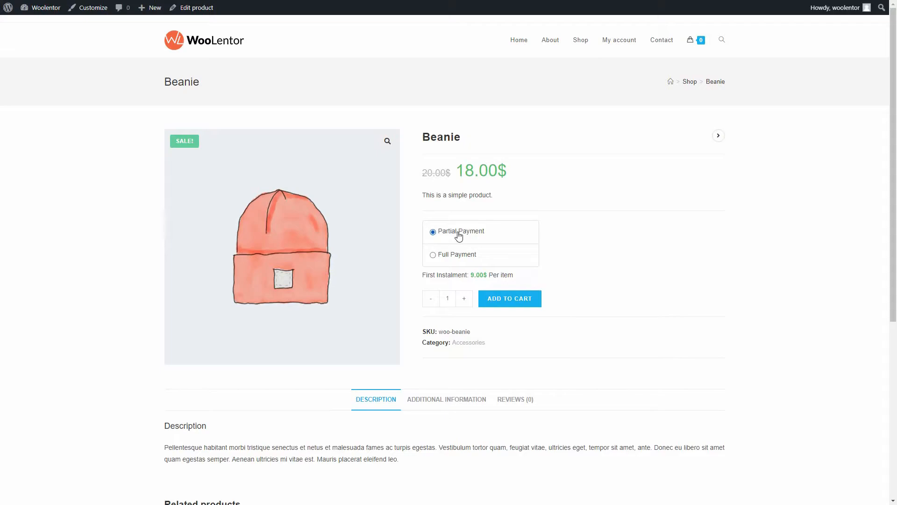
pyautogui.moveTo(487, 270)
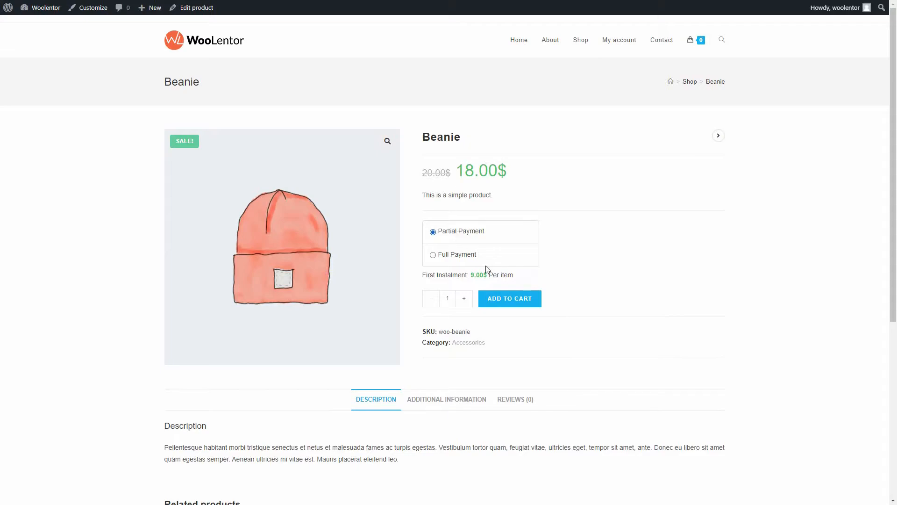
# - Add the Beanie on Partial Payment to the cart and view the cart's two 9.00$ instalments
pyautogui.click(509, 298)
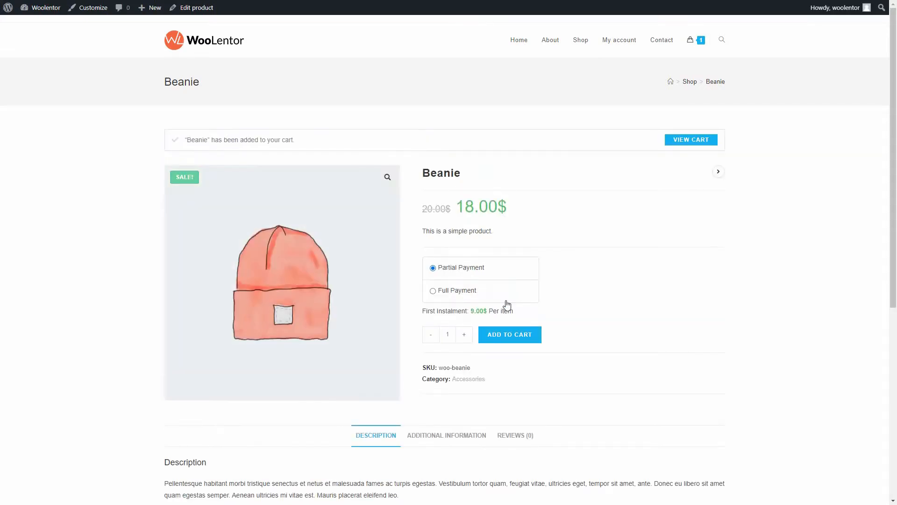
pyautogui.click(691, 139)
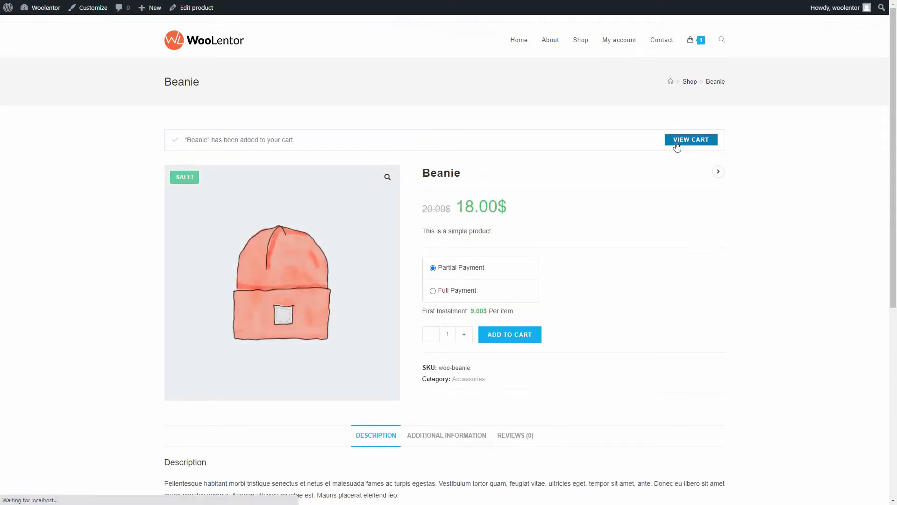
pyautogui.click(690, 140)
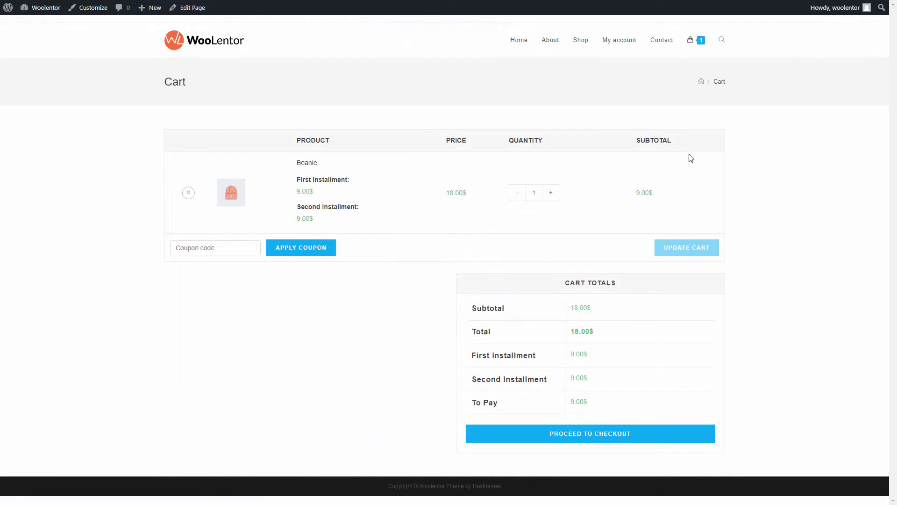
pyautogui.moveTo(657, 406)
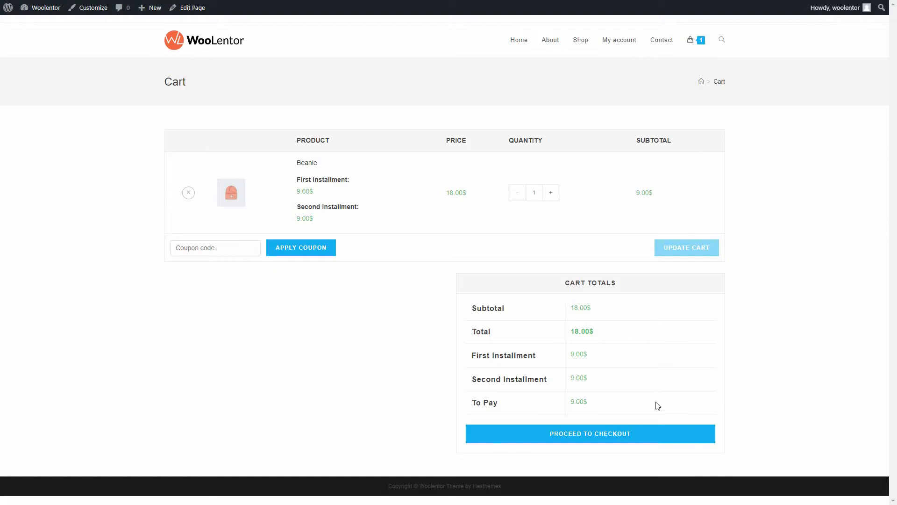
# - Check out with the prefilled billing details and Direct bank transfer, placing the Beanie order
pyautogui.click(589, 433)
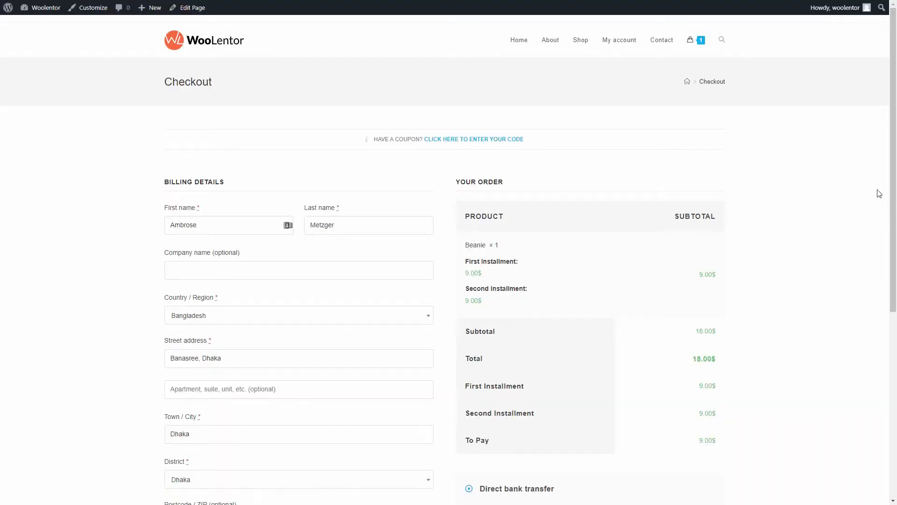
pyautogui.scroll(-3)
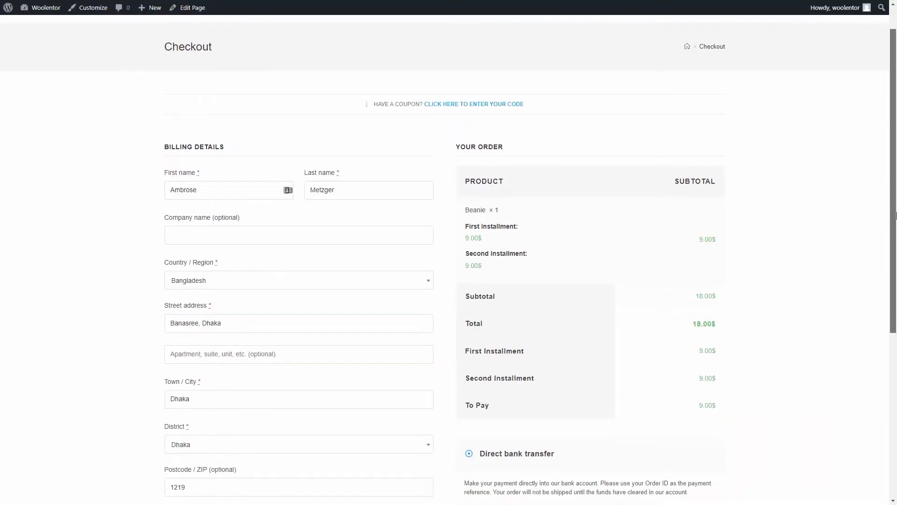
pyautogui.scroll(-3)
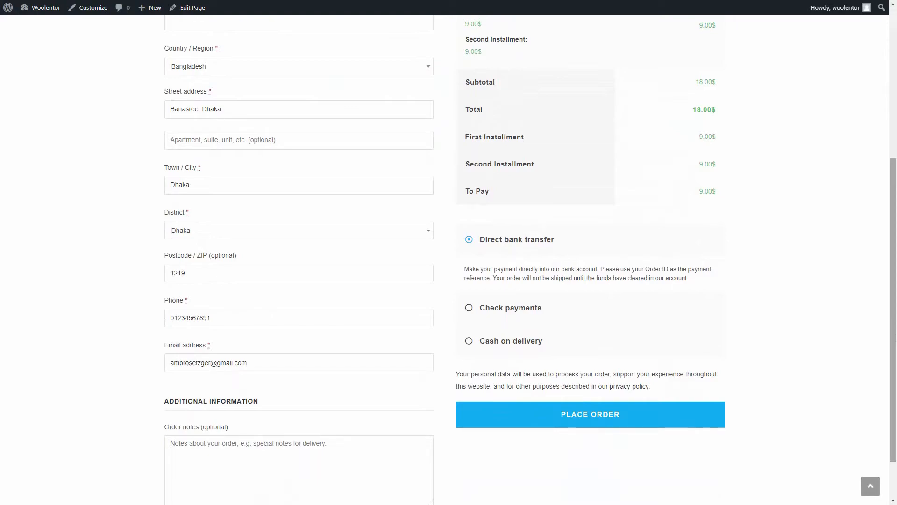
pyautogui.moveTo(851, 346)
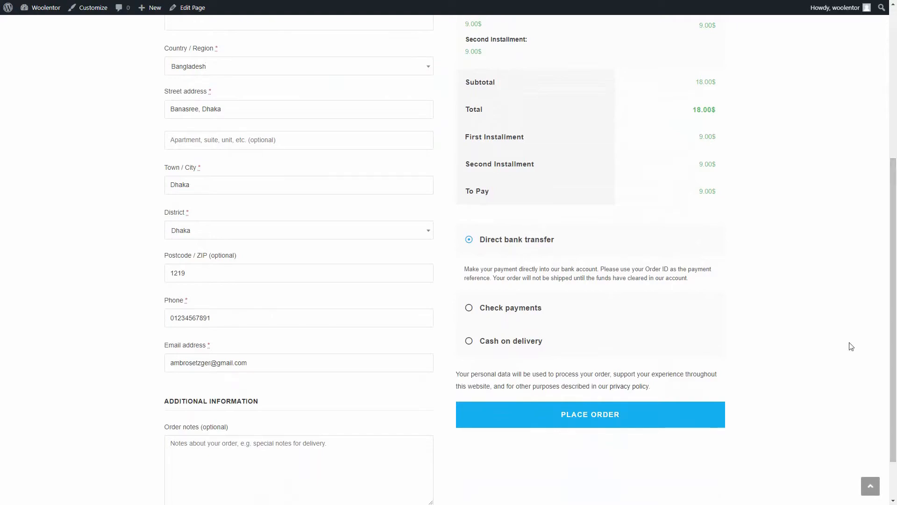
pyautogui.click(590, 414)
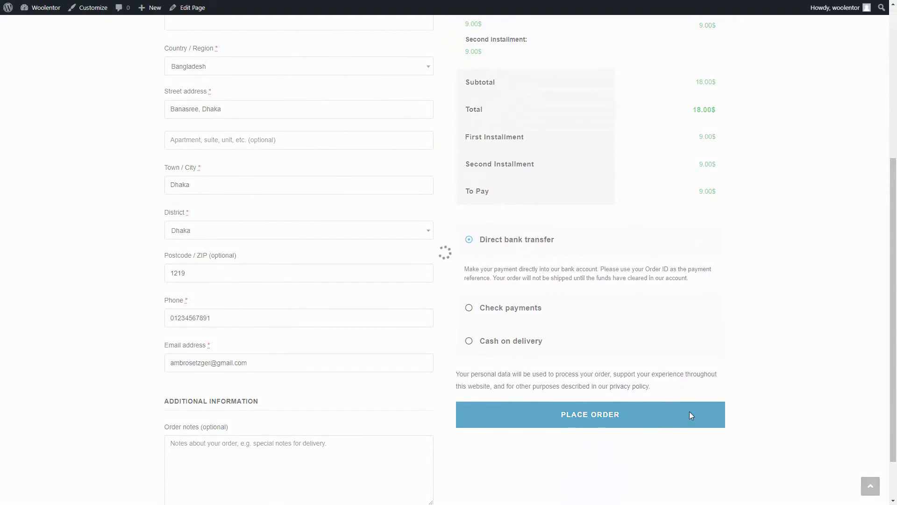
pyautogui.click(589, 414)
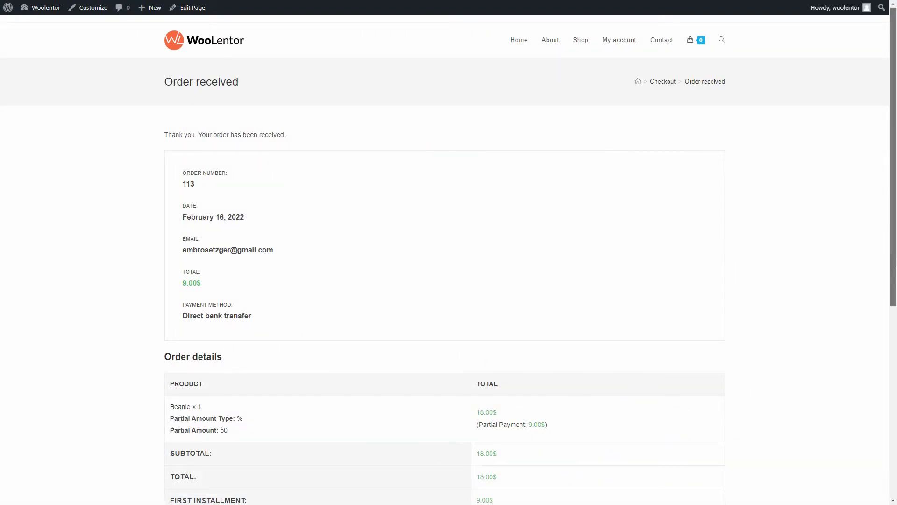
# - Scroll order 113's confirmation down to its two 9.00$ partial payments and back up
pyautogui.scroll(-3)
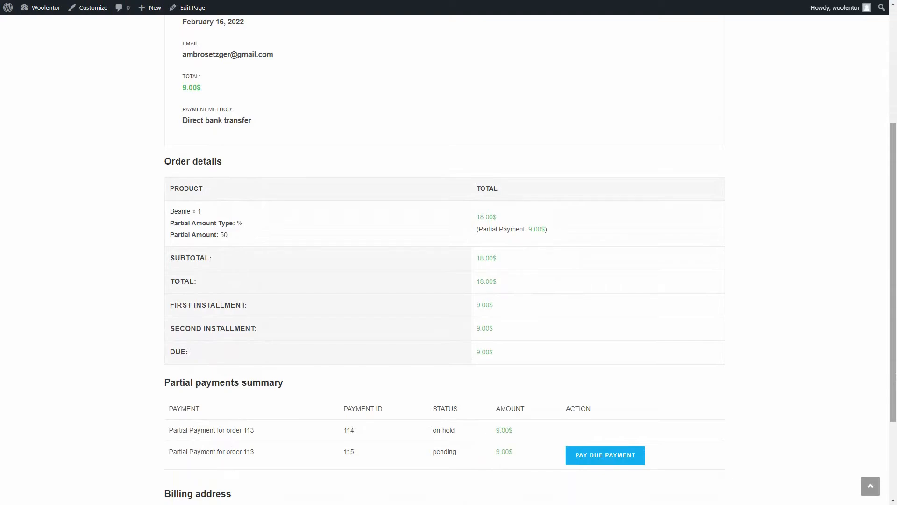
pyautogui.scroll(3)
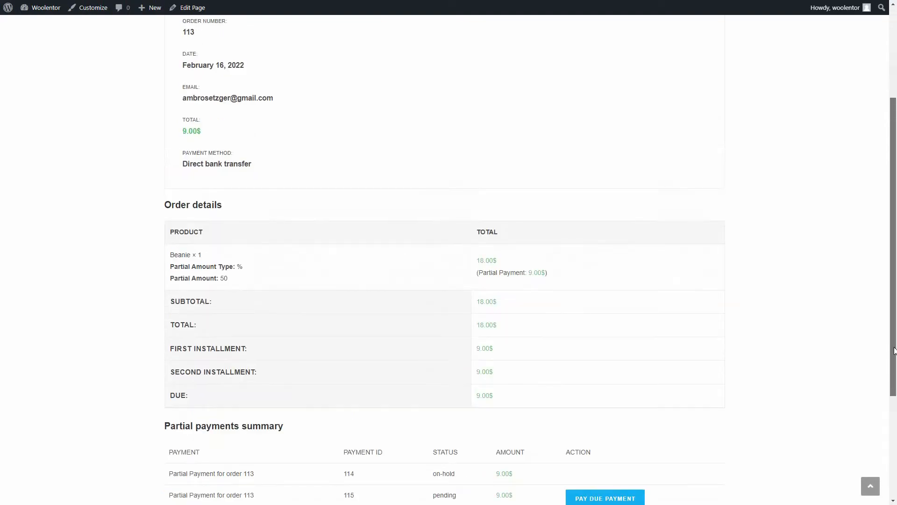
pyautogui.scroll(3)
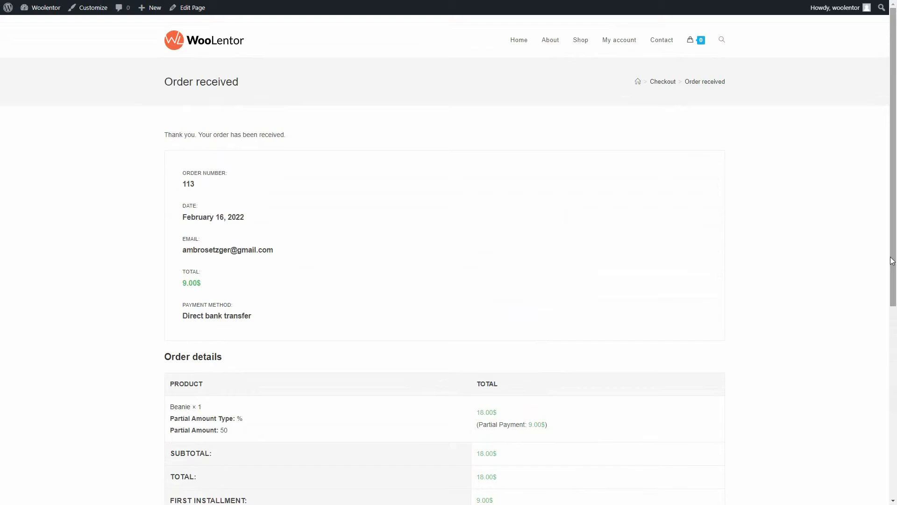
pyautogui.moveTo(619, 41)
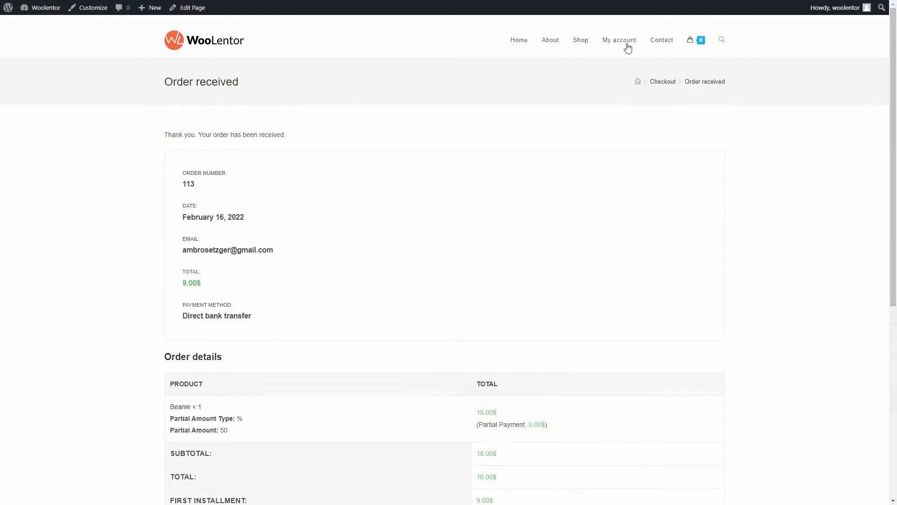
# - View order #113 under My account Orders and choose Pay Due Payment for the 9.00$ instalment
pyautogui.click(619, 40)
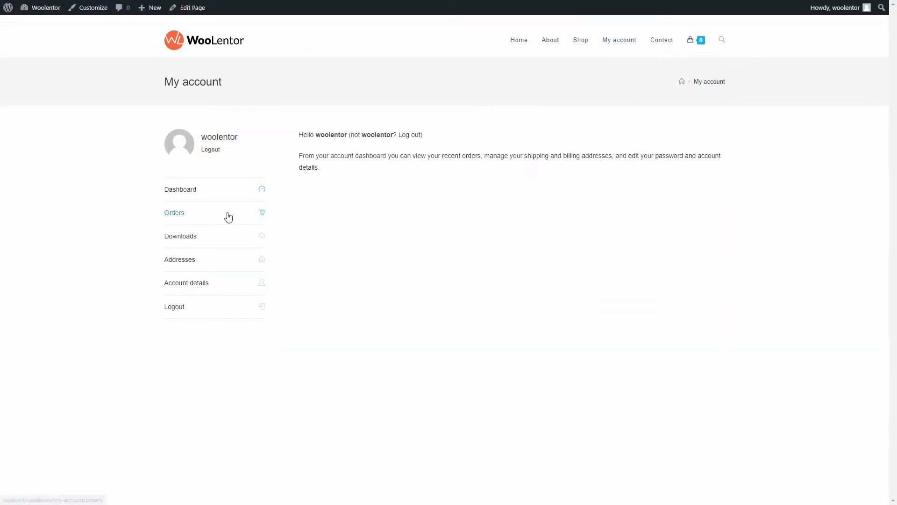
pyautogui.click(174, 212)
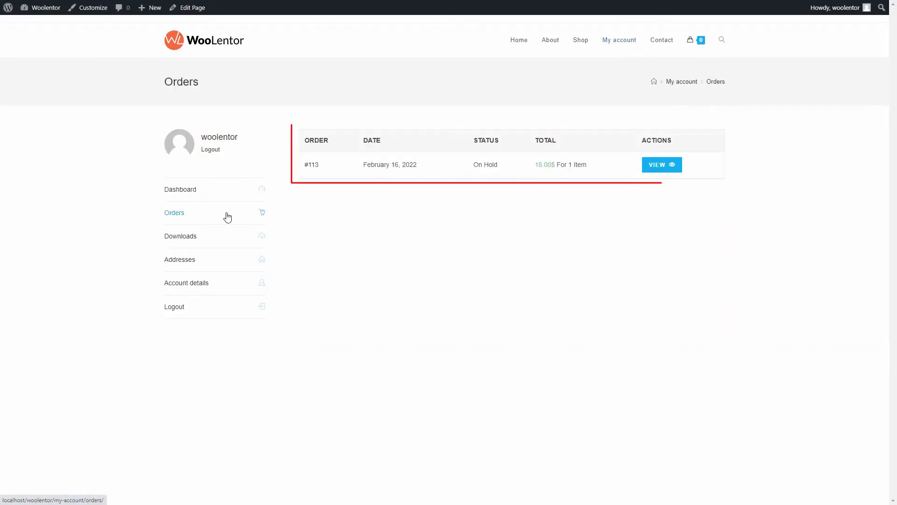
pyautogui.moveTo(273, 217)
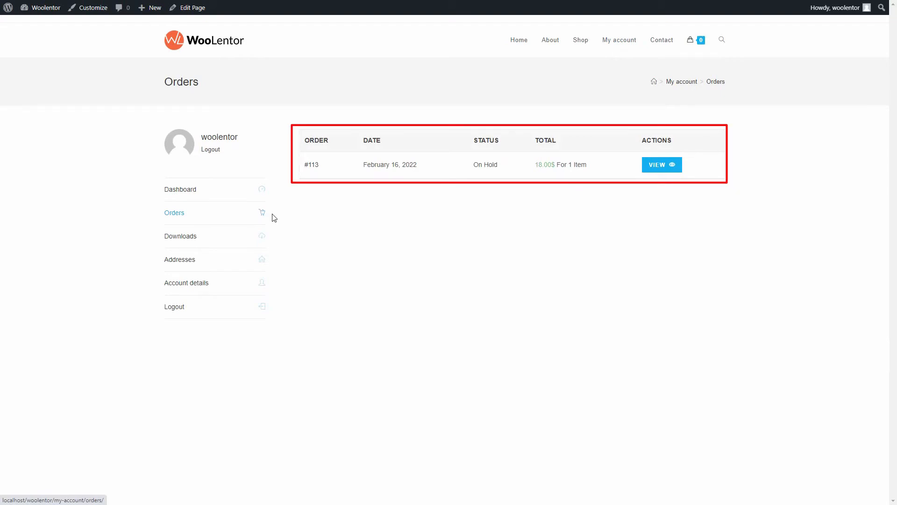
pyautogui.moveTo(655, 168)
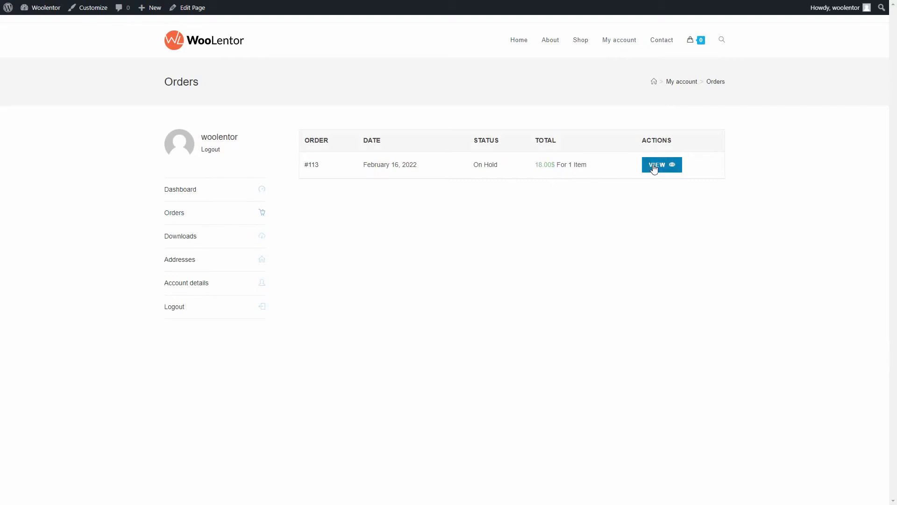
pyautogui.click(657, 165)
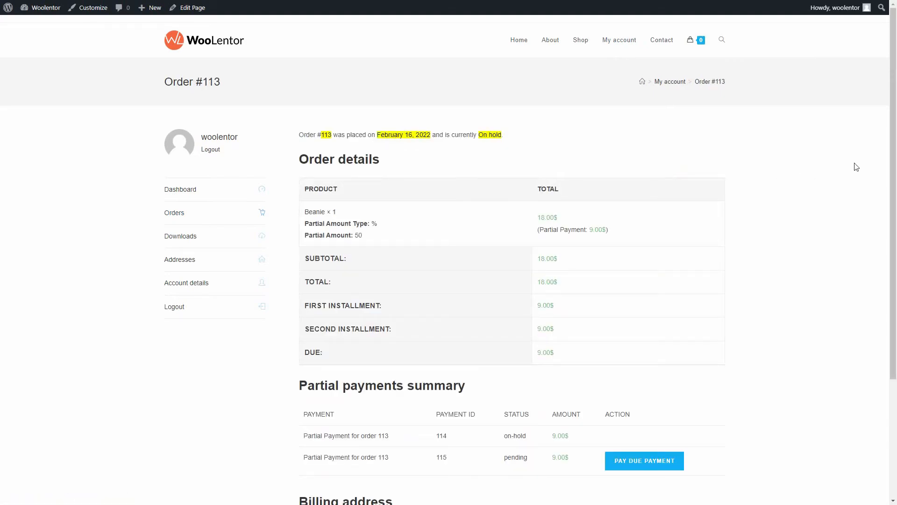
pyautogui.scroll(-3)
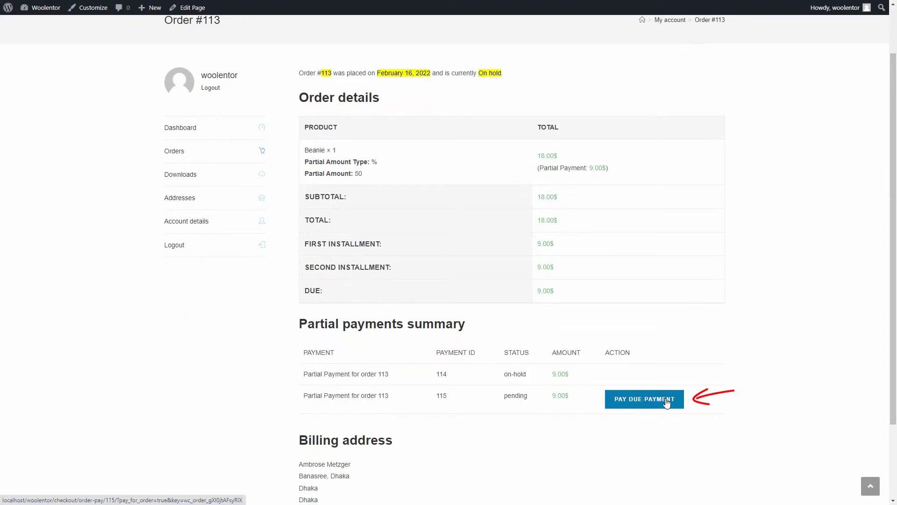
pyautogui.click(644, 399)
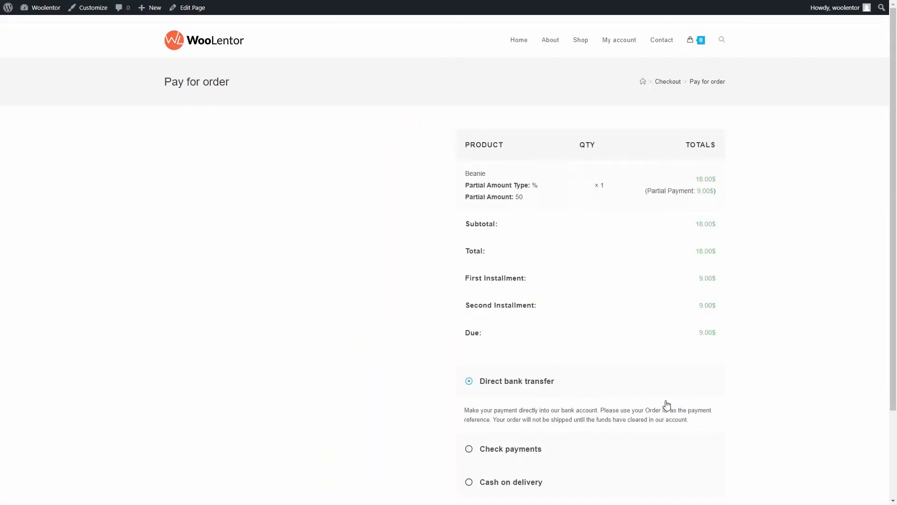
pyautogui.scroll(-3)
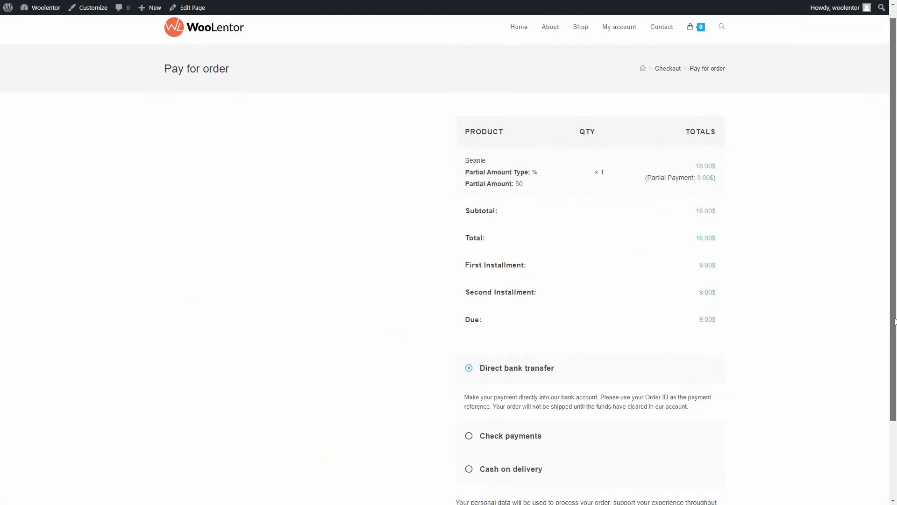
pyautogui.scroll(-3)
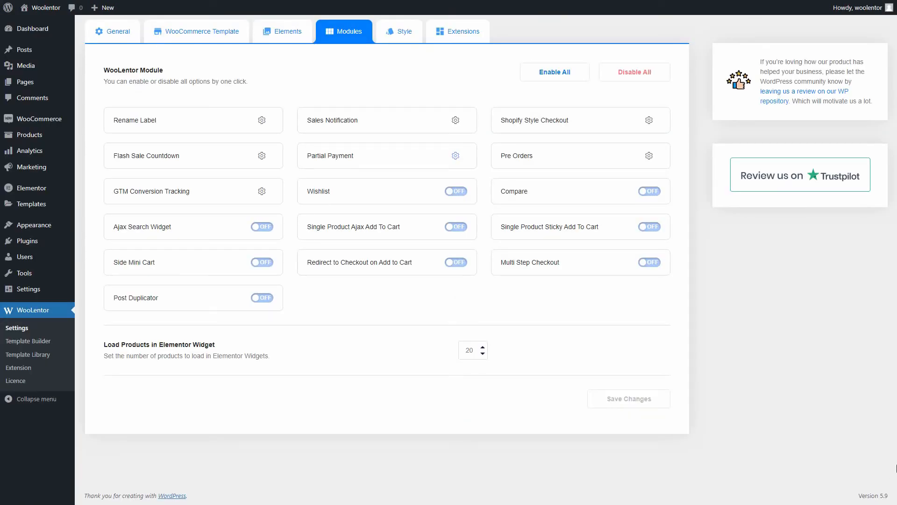
pyautogui.moveTo(99, 112)
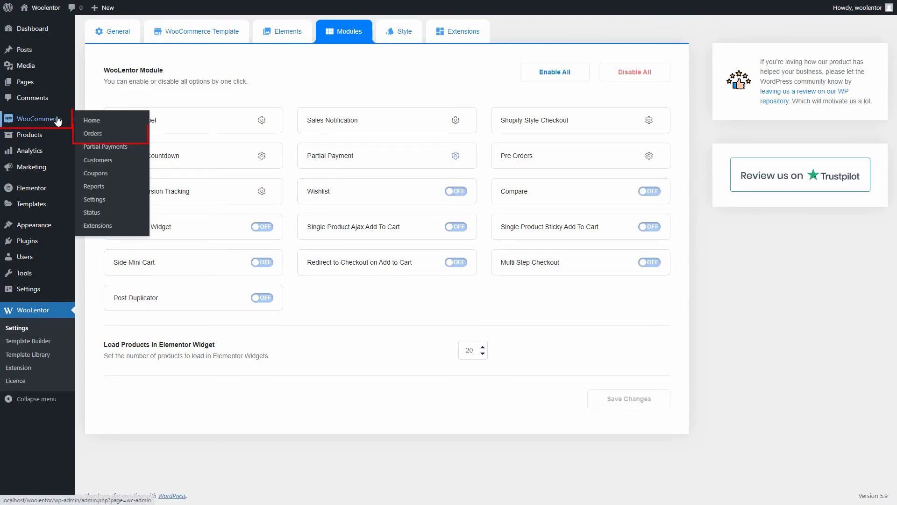
# - Open WooCommerce Orders in the admin and select on-hold partial-payment order #92
pyautogui.click(93, 134)
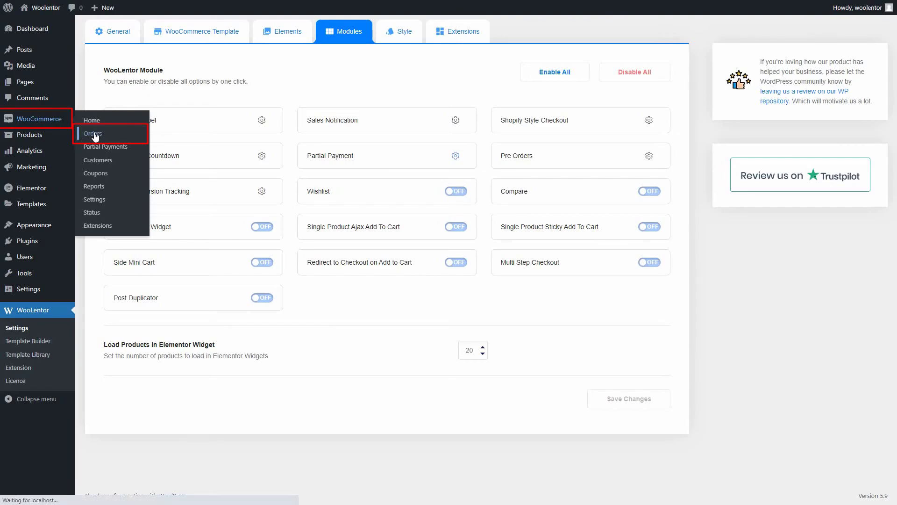
pyautogui.click(93, 133)
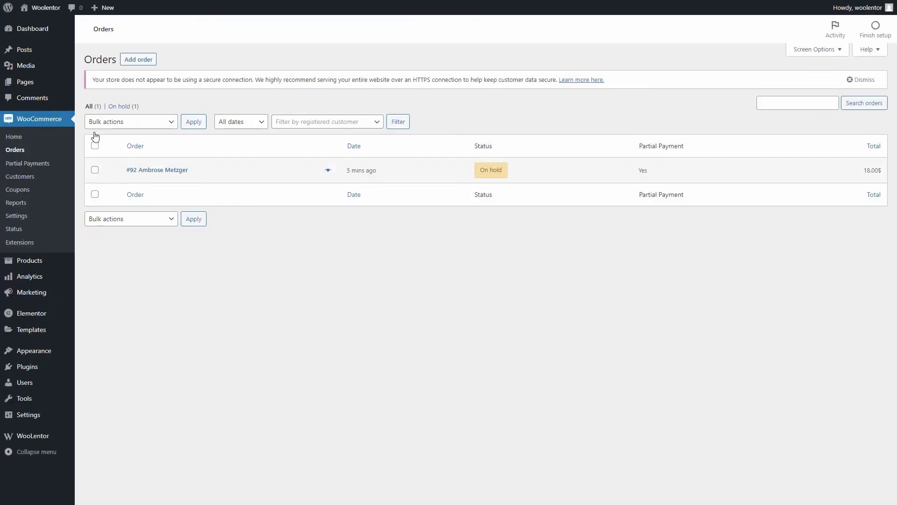
pyautogui.click(157, 170)
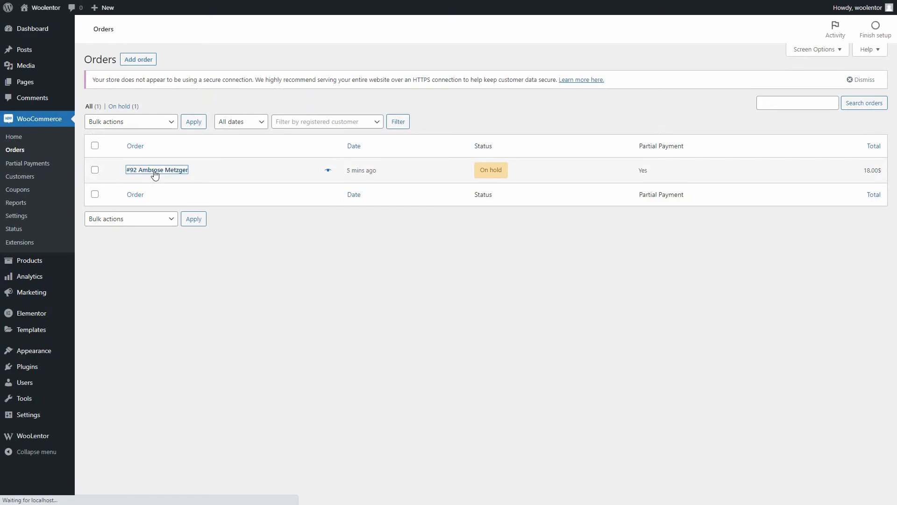
# - Open order #92 and scroll to its Partial Payments box with two on-hold 9.00$ payments
pyautogui.click(156, 170)
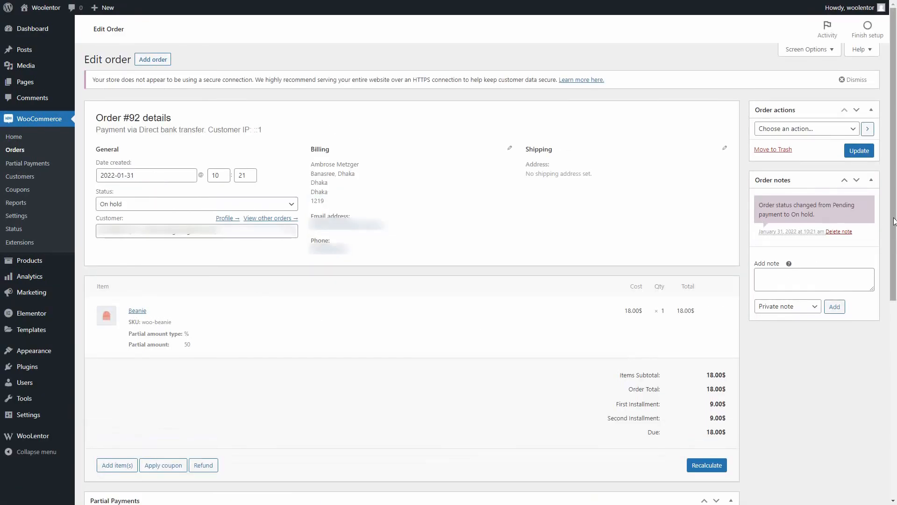
pyautogui.scroll(-3)
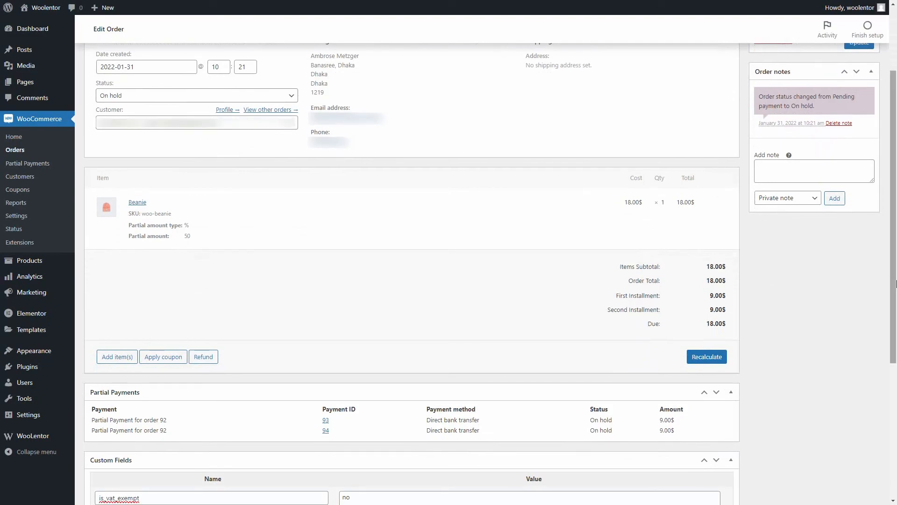
pyautogui.click(32, 435)
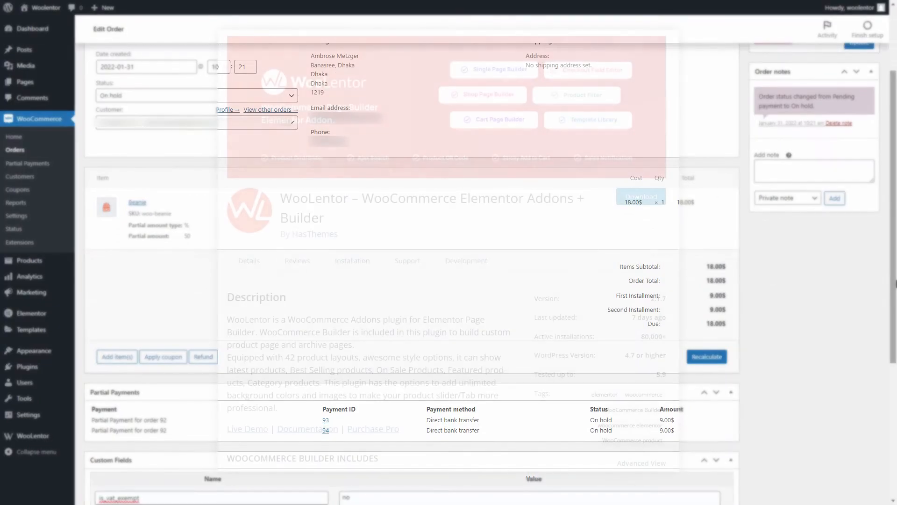